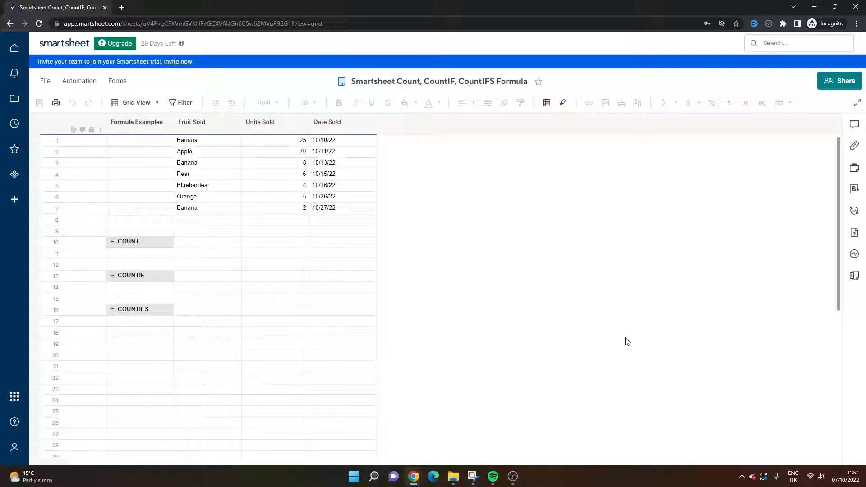
Enter a COUNT formula on Fruit Sold rows 1–7 under the COUNT heading, returning 7.
left_click_drag(140, 242, 140, 288)
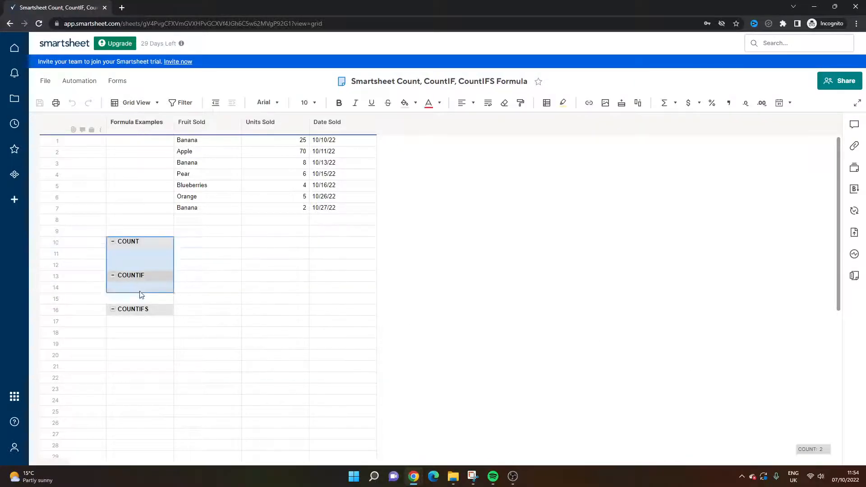
left_click(207, 299)
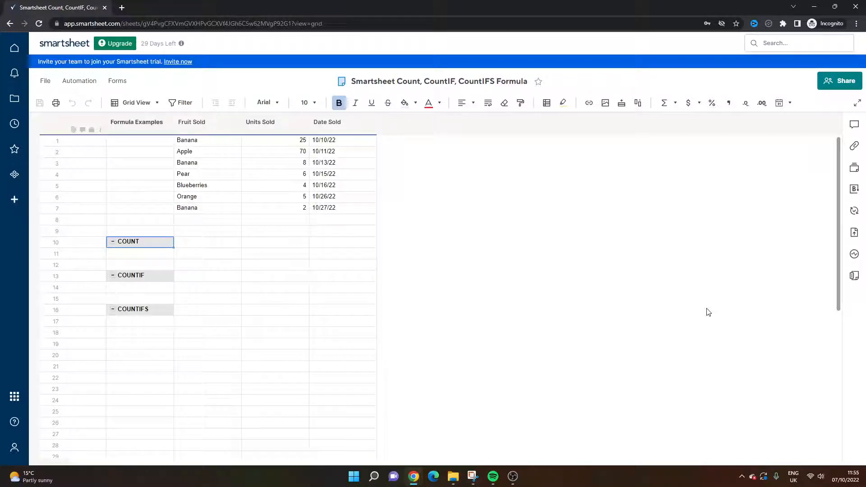
left_click(140, 253)
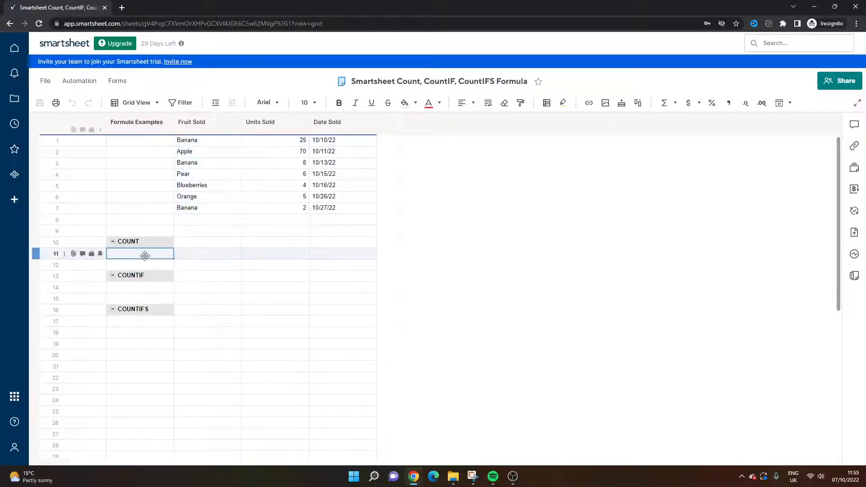
type("=")
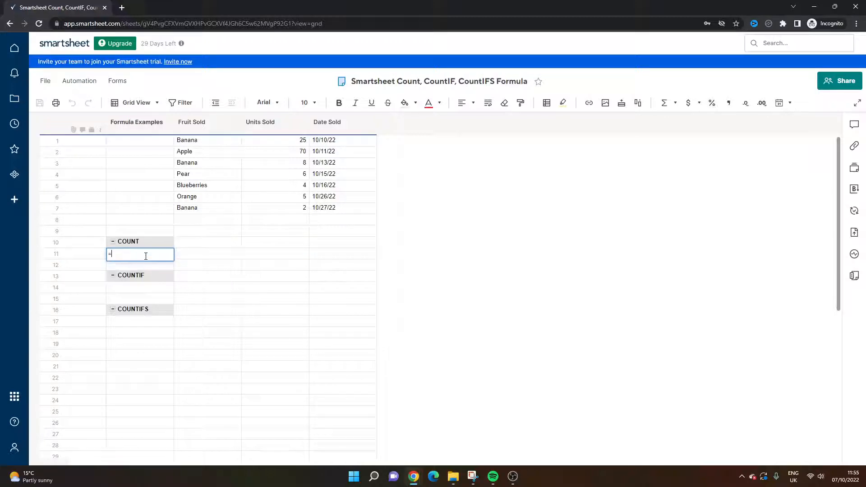
type("COUNT(")
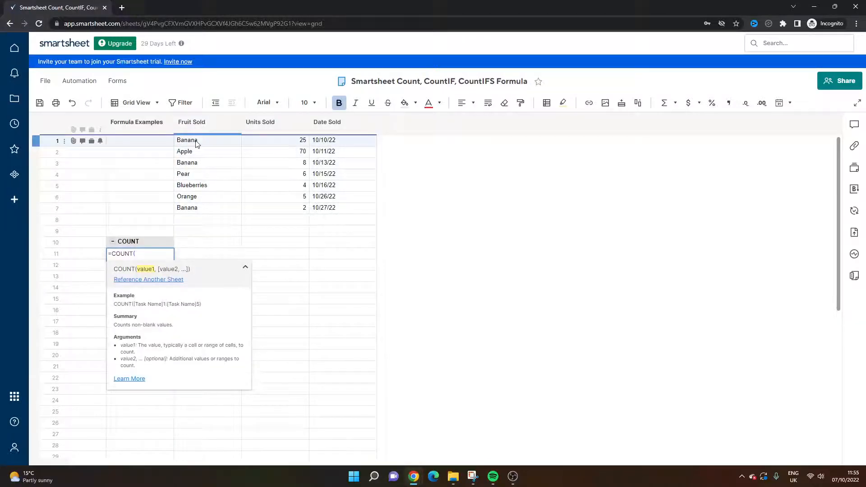
left_click_drag(187, 140, 187, 197)
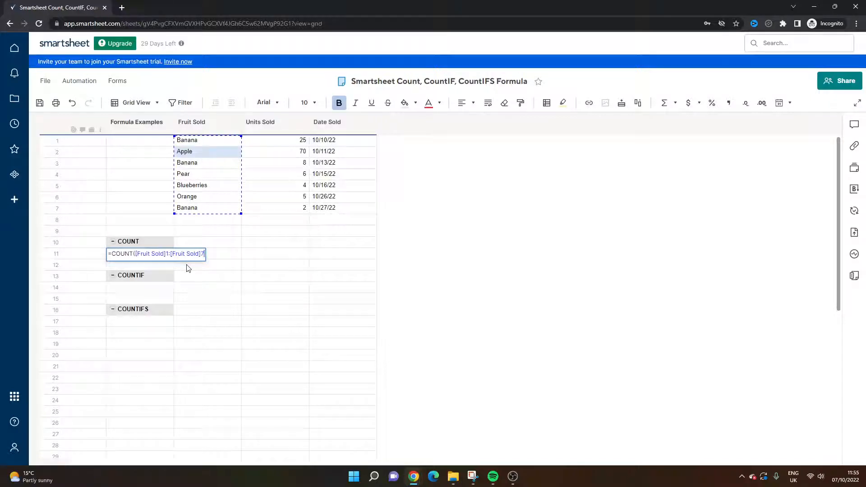
key("Enter")
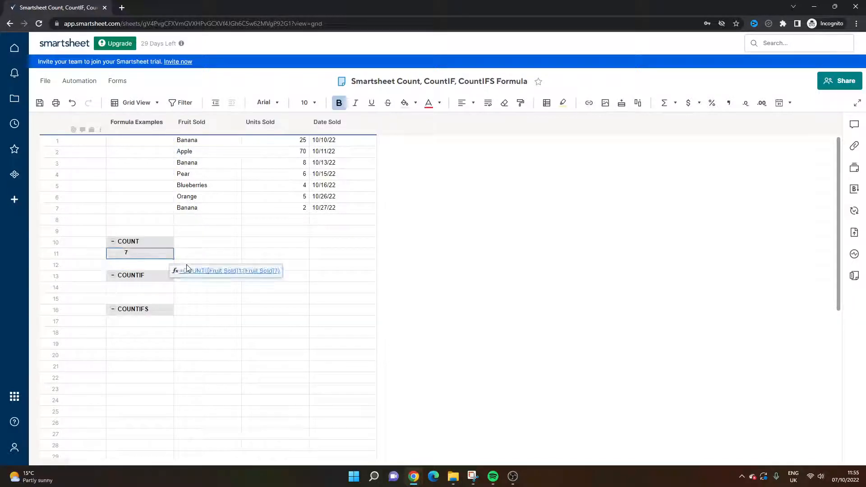
left_click(275, 264)
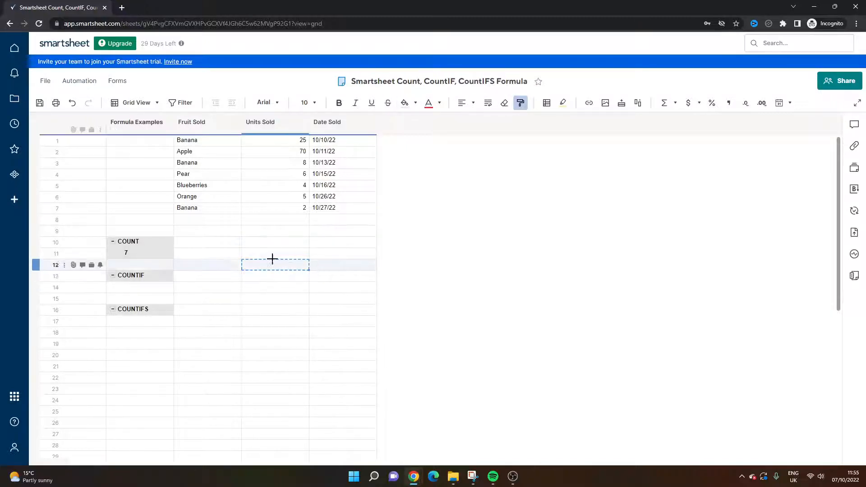
Edit the COUNT range to the whole column [Fruit Sold]:[Fruit Sold].
left_click(140, 253)
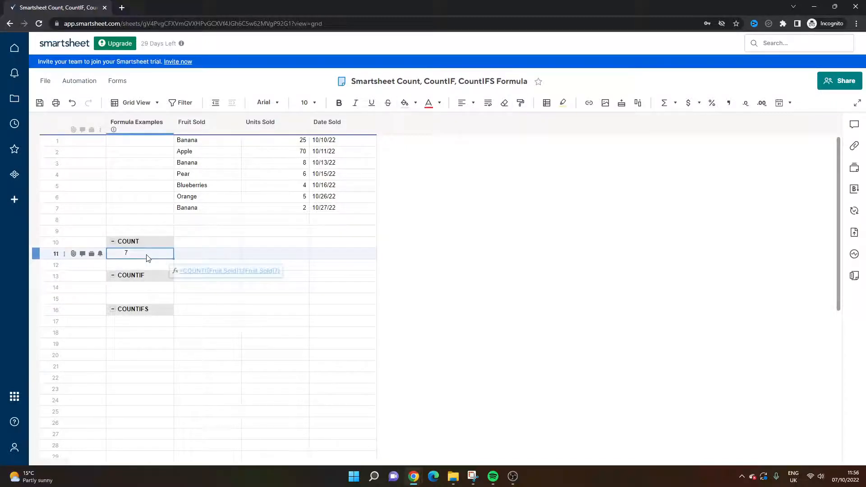
double_click(140, 253)
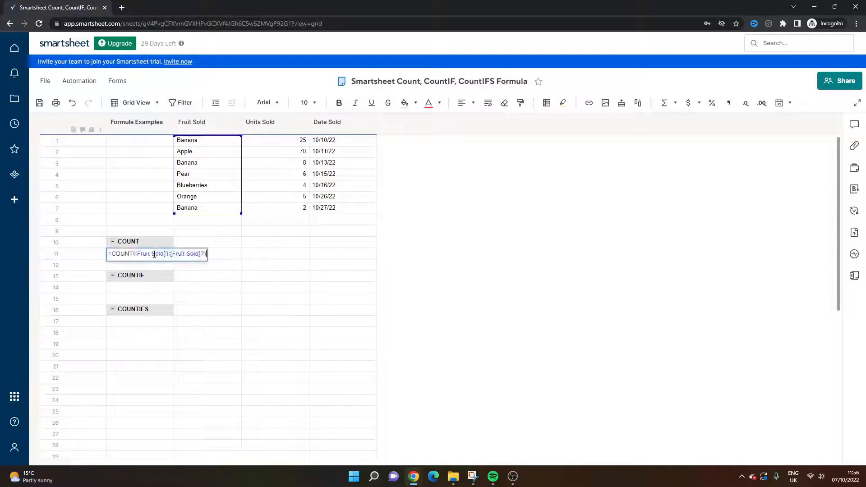
left_click(215, 287)
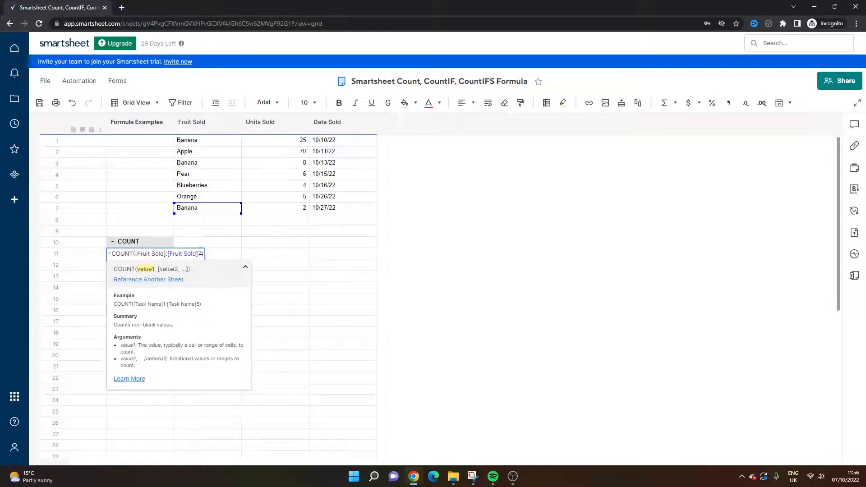
key("Enter")
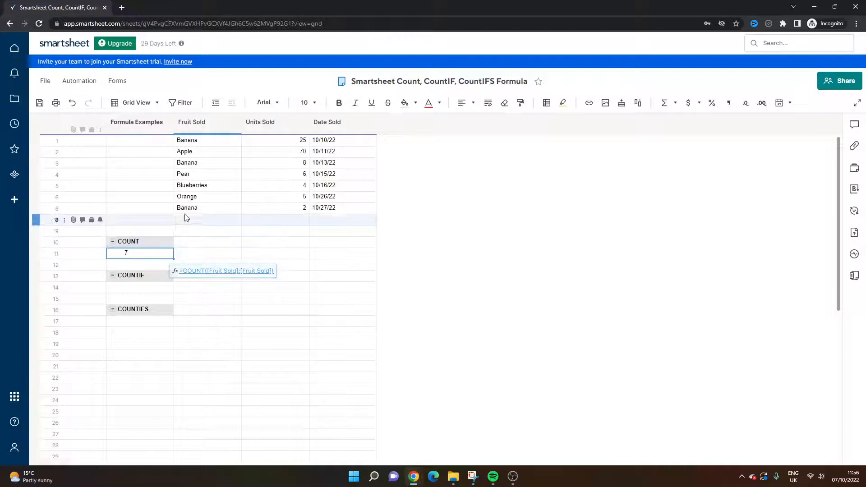
left_click(207, 219)
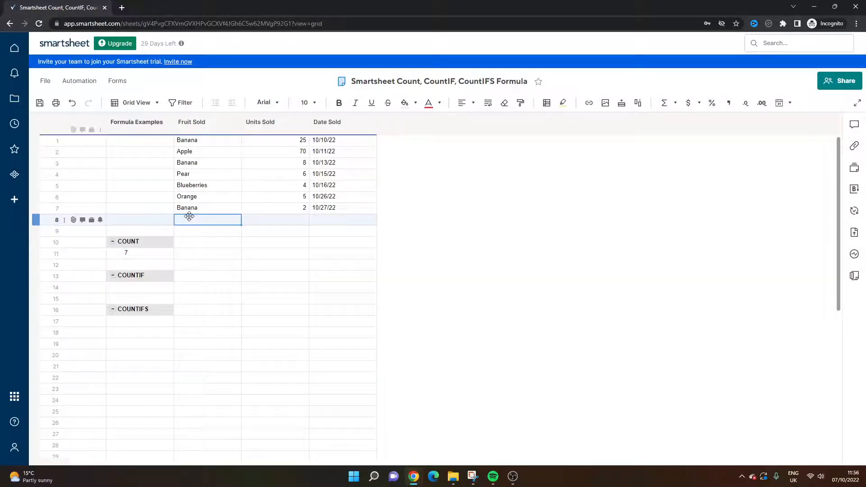
Review the whole-column reference, then insert a blank row beneath the COUNTIF heading.
left_click(141, 253)
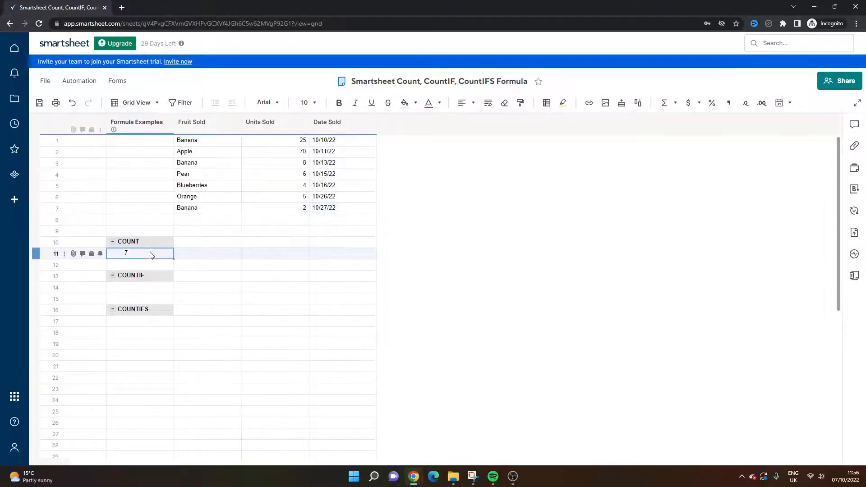
double_click(140, 254)
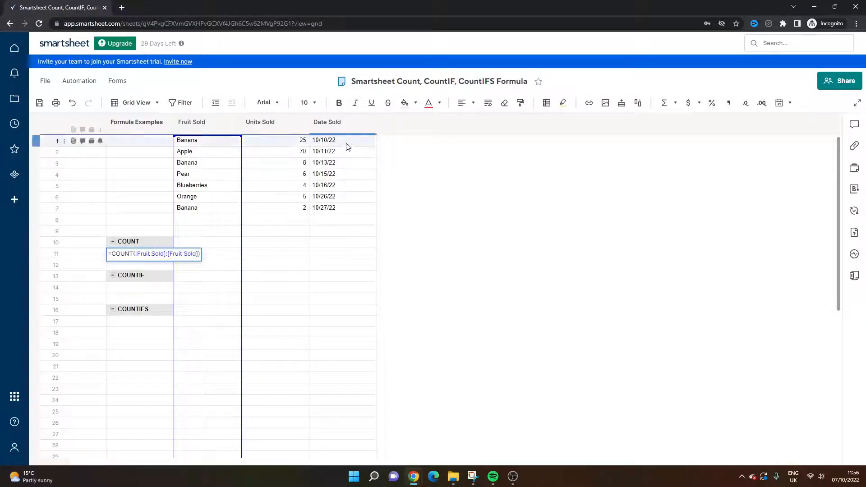
left_click(256, 210)
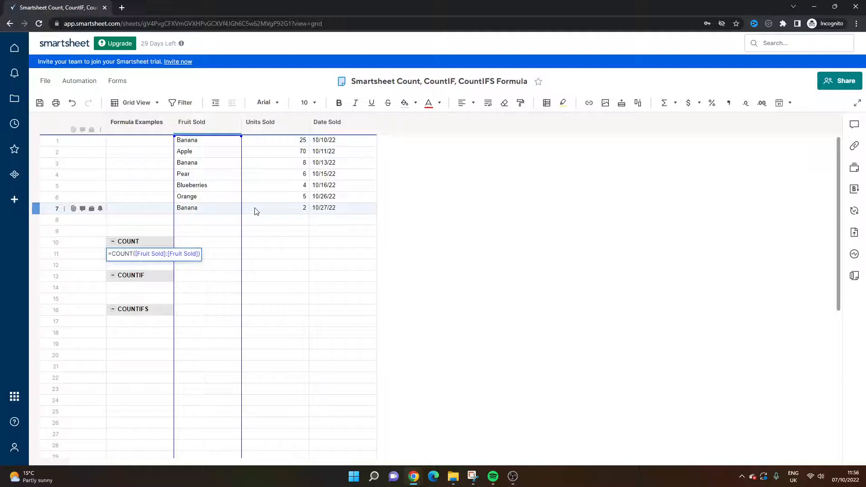
left_click(207, 275)
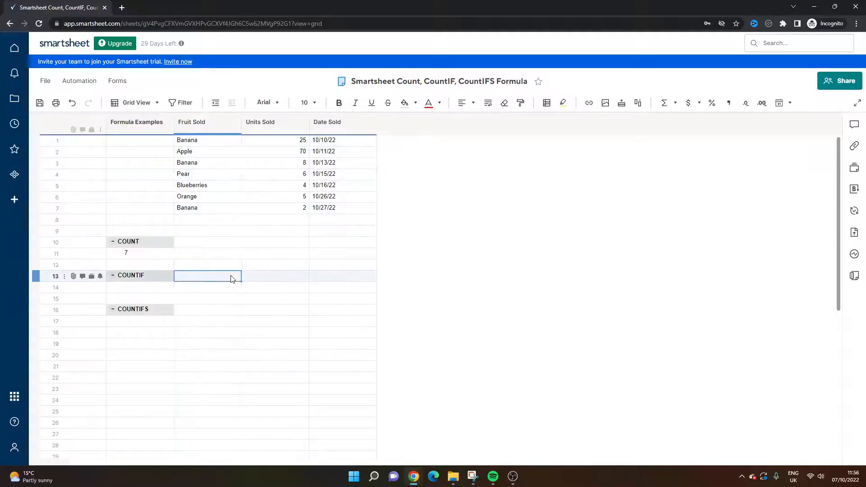
left_click(274, 265)
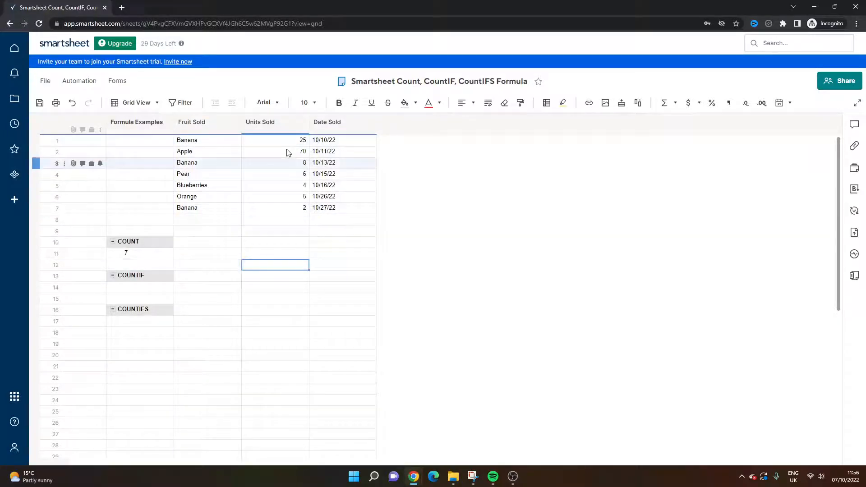
left_click(140, 253)
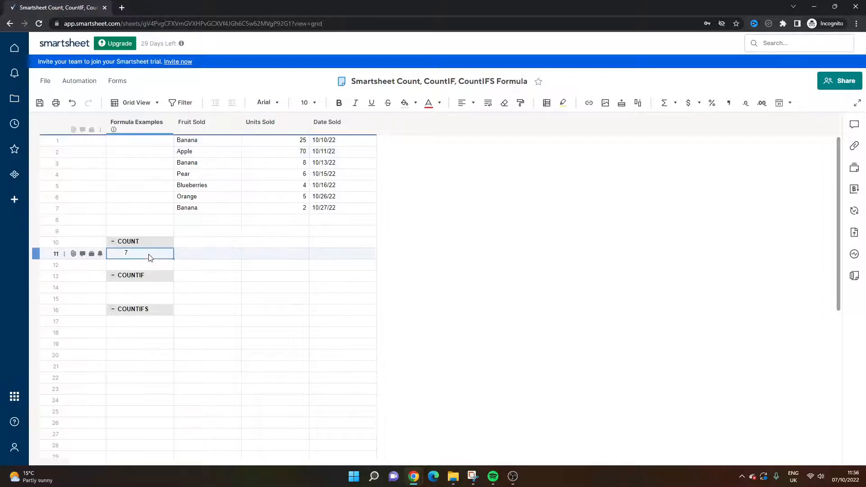
right_click(55, 310)
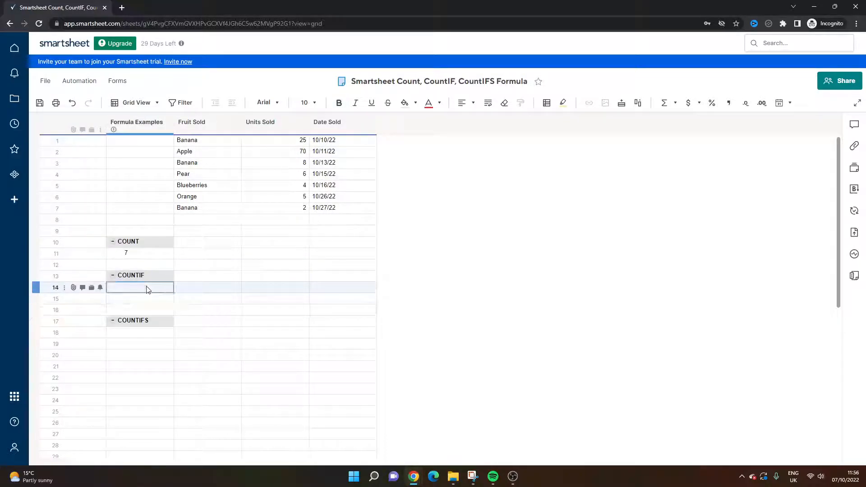
Label row 14 Banana and count Banana in Fruit Sold with COUNTIF, returning 3, using the whole column.
type("B")
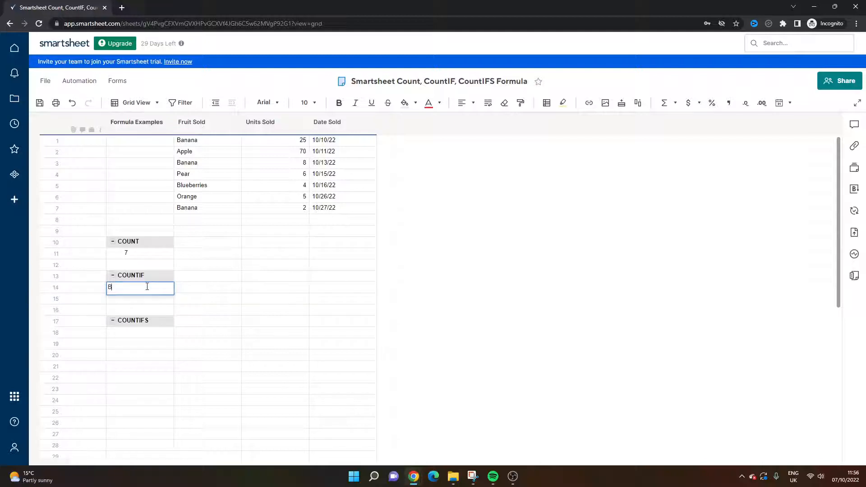
type("anana")
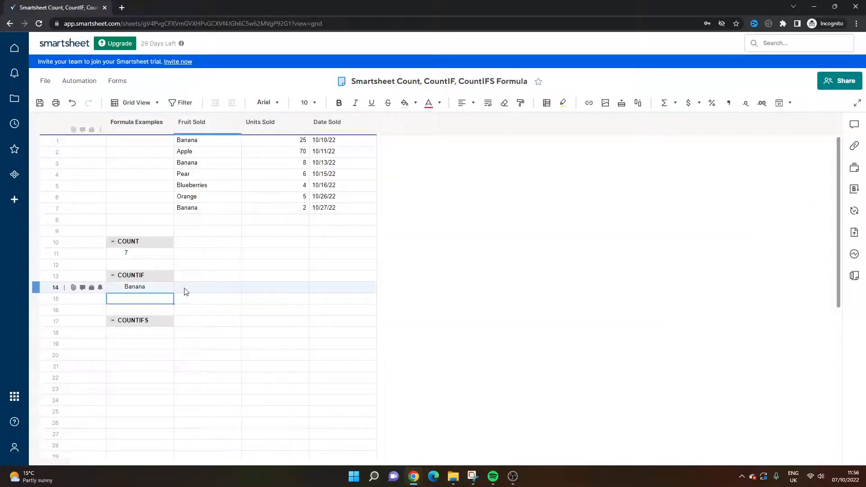
type("=C")
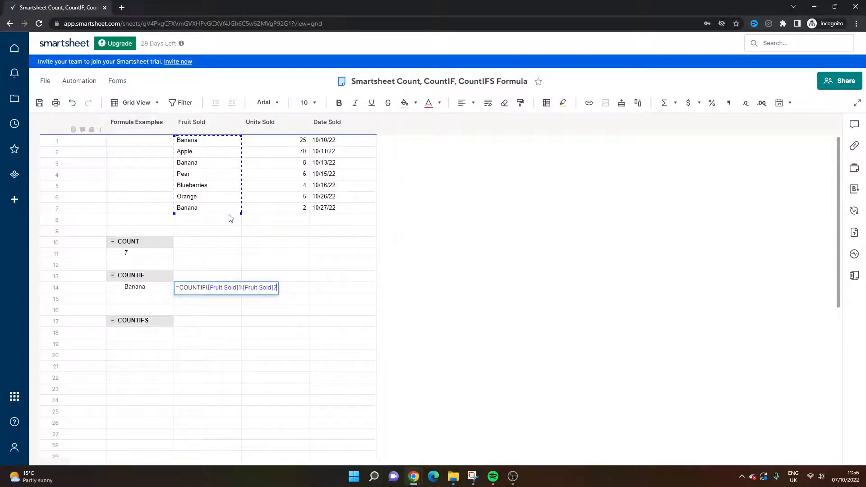
type(",")
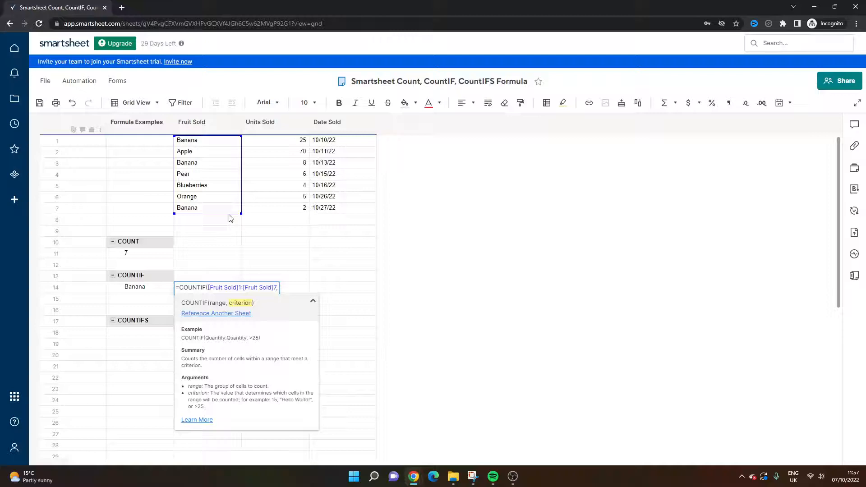
type("\"Banana")
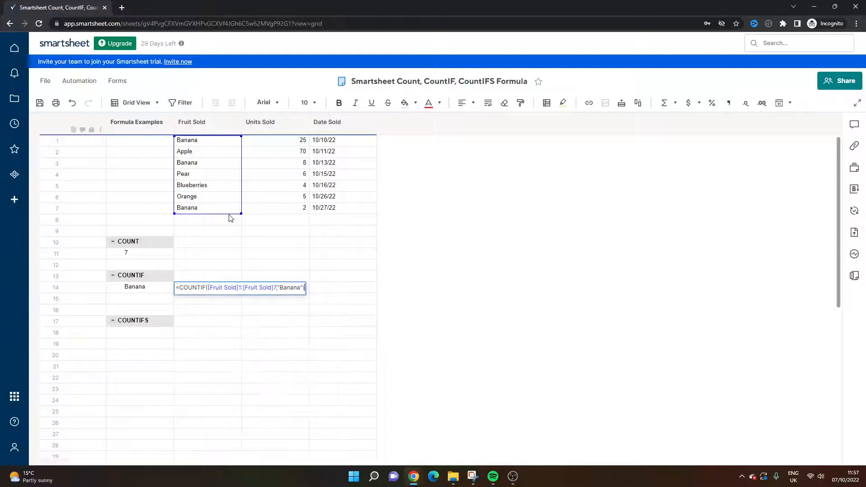
key("Enter")
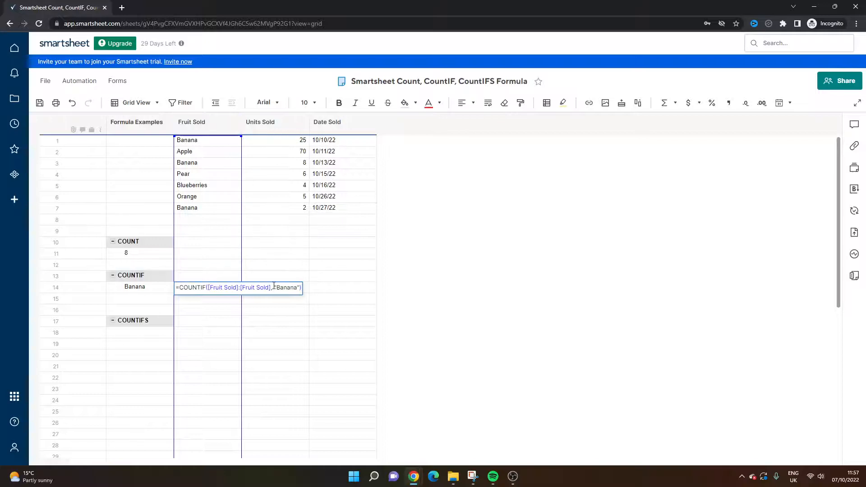
double_click(284, 288)
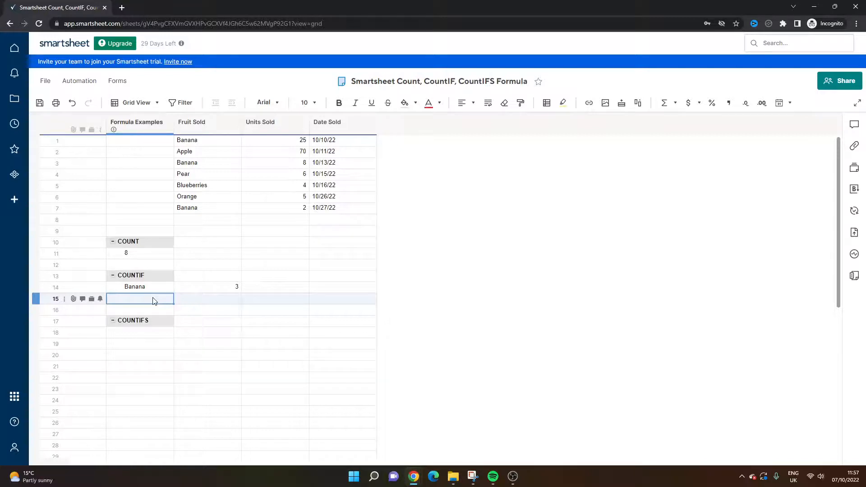
Enter a COUNTIFS counting Banana in Fruit Sold rows 1–7 with Units Sold >20, returning 1.
left_click(140, 333)
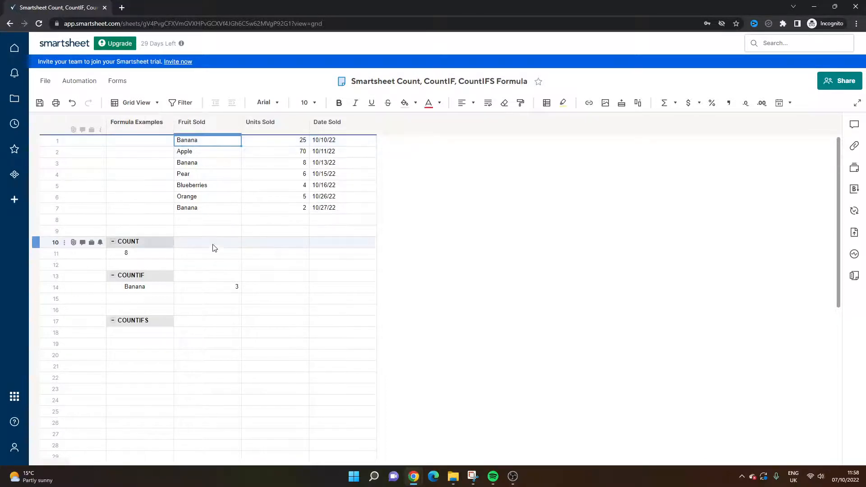
left_click(260, 122)
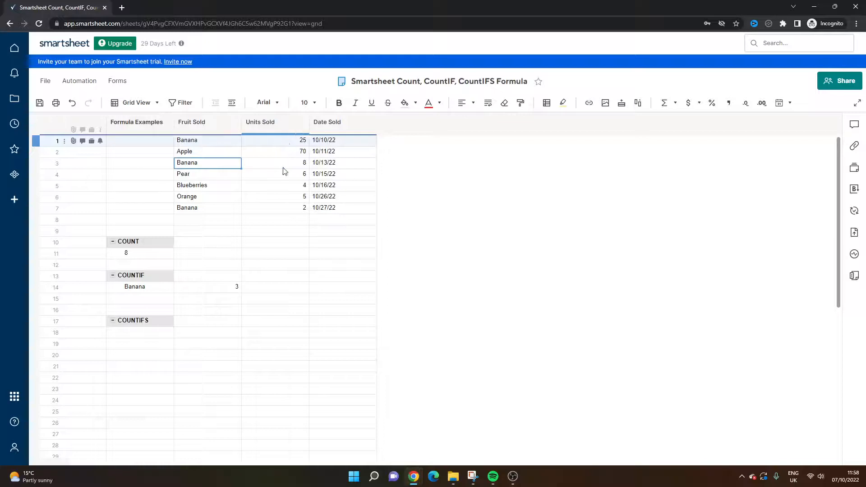
left_click(140, 333)
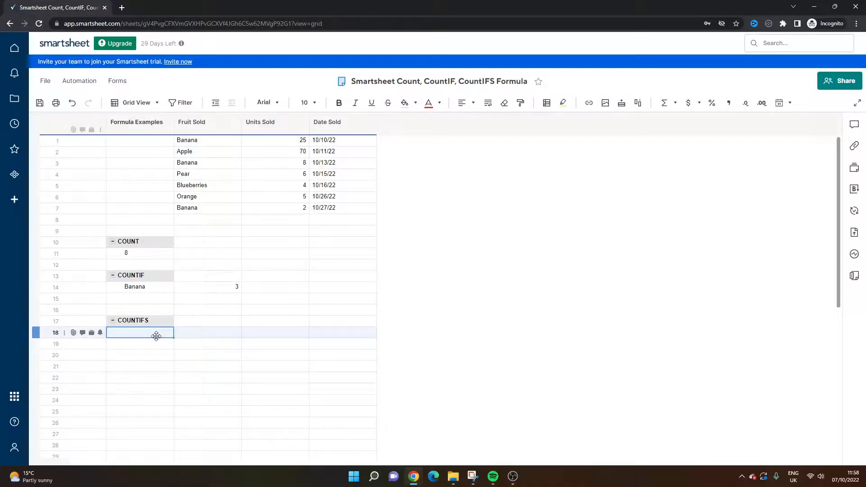
type("=COUNTIFS")
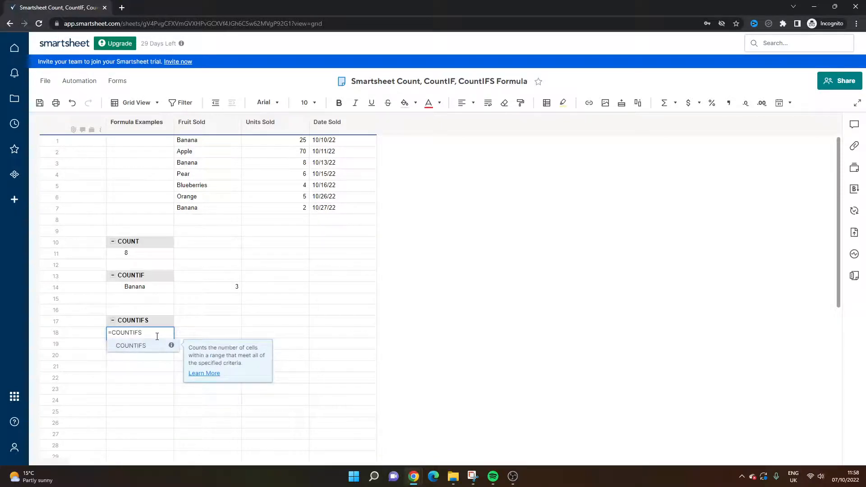
type("(")
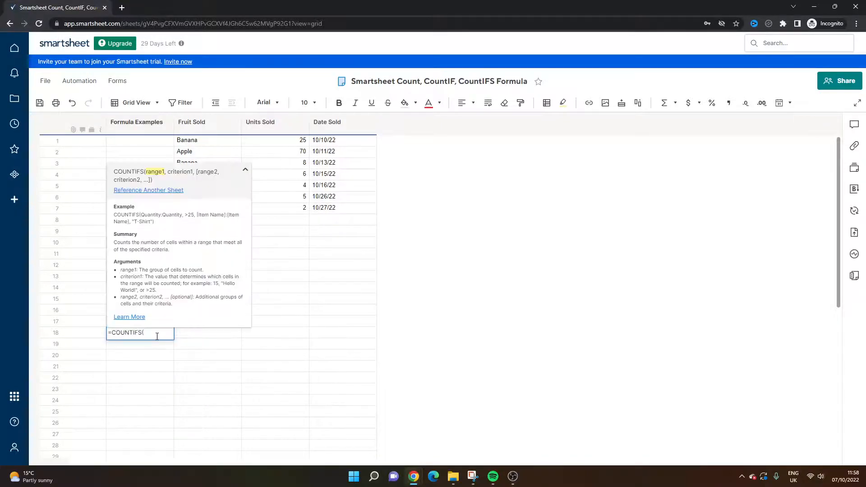
left_click(207, 140)
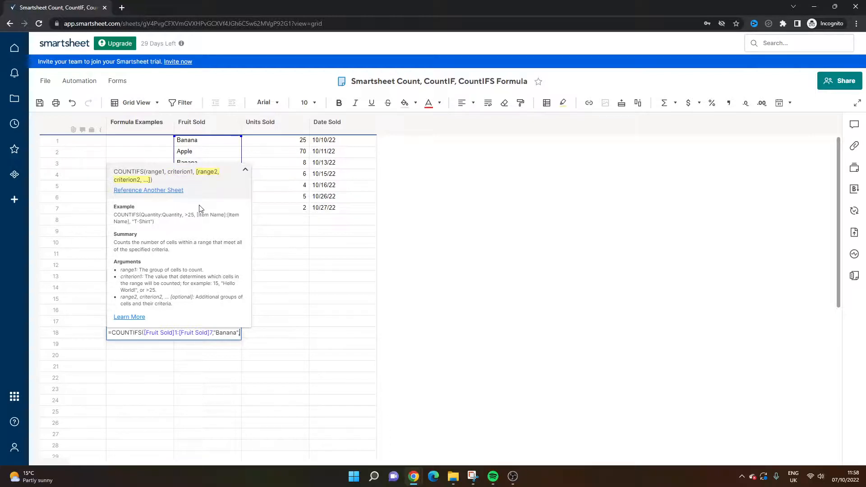
mouse_move(284, 142)
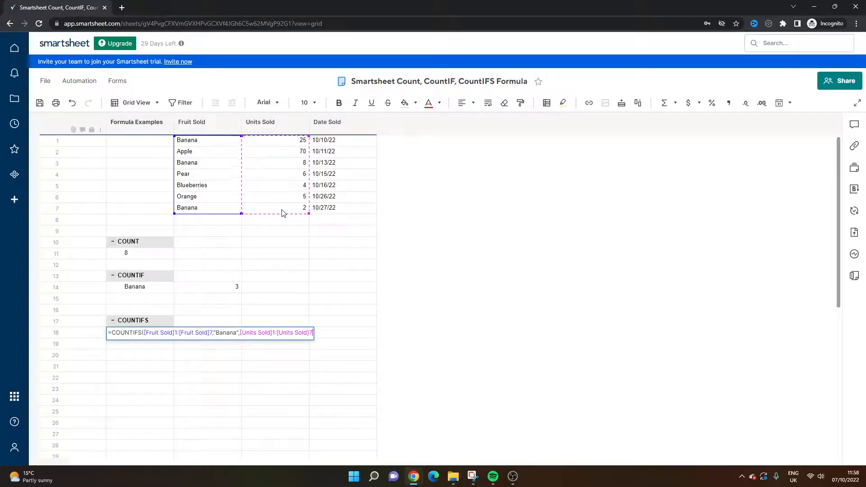
mouse_move(307, 268)
type(",")
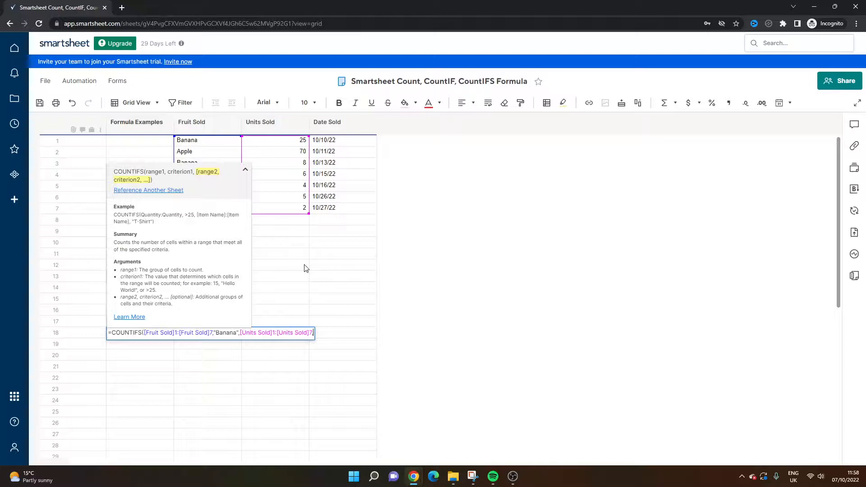
type(">")
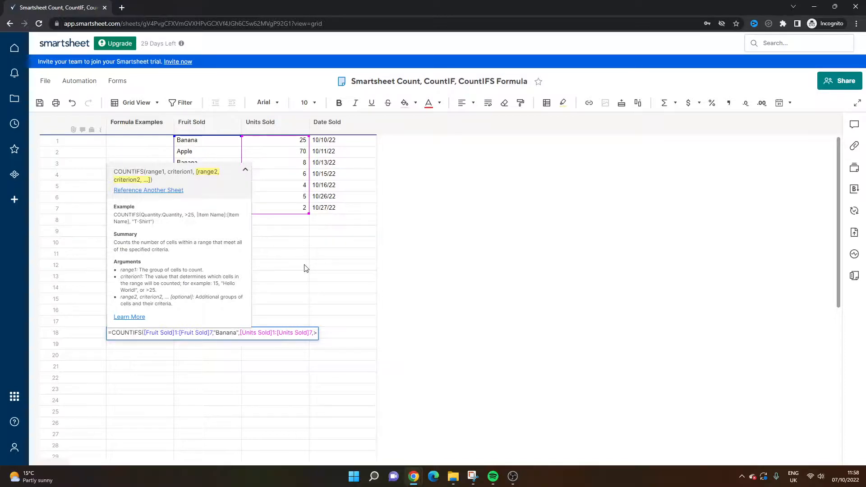
type("20")
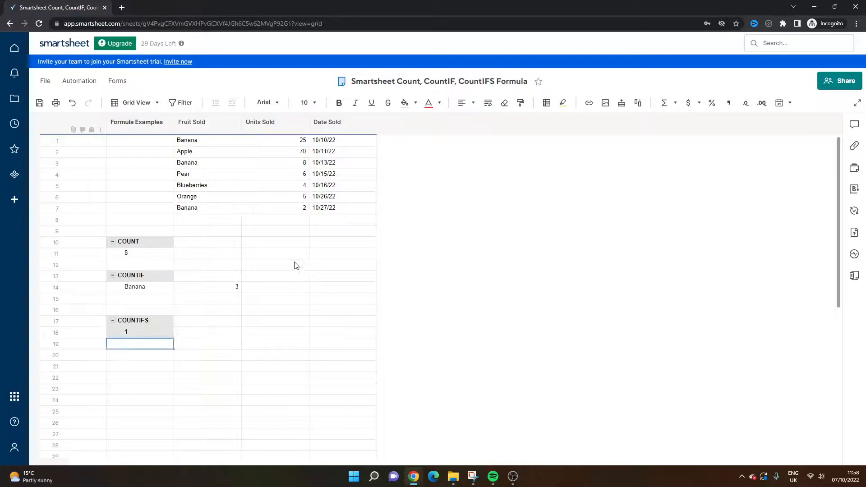
Change row 3 Units Sold to 30 so COUNTIFS returns 2, then switch its ranges to whole columns.
left_click(276, 332)
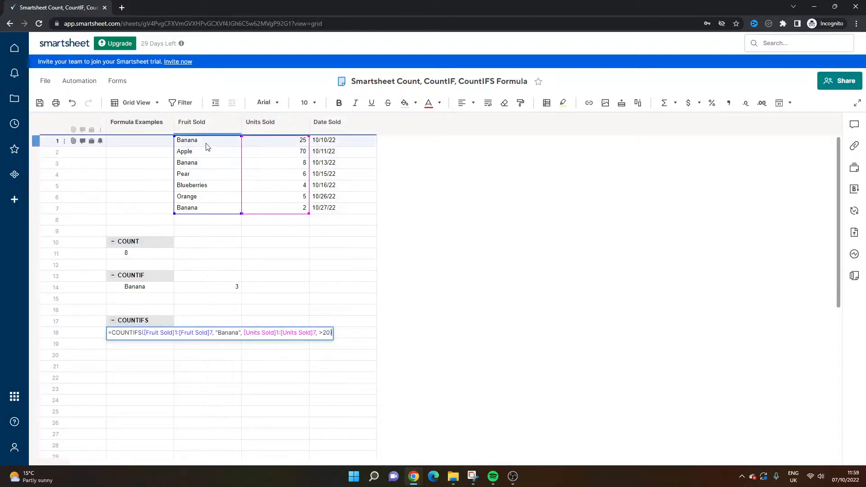
mouse_move(288, 146)
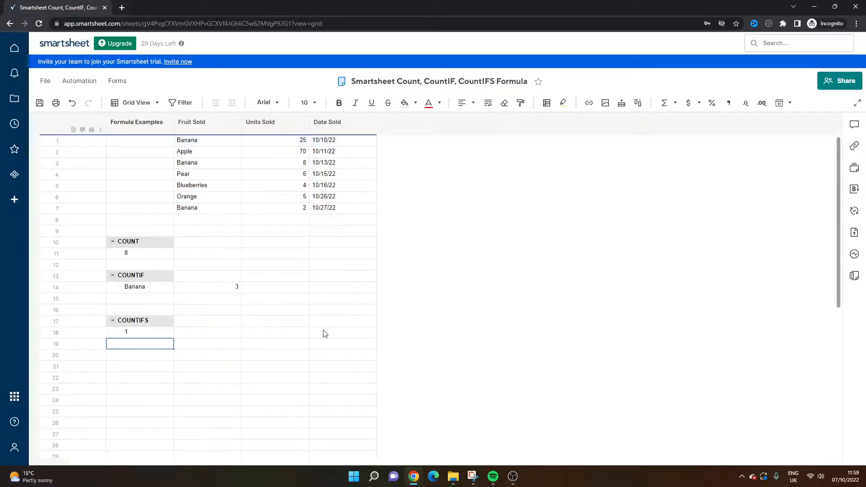
type("=COUNTIFS([Fruit Sold]1:[Fruit Sold]7, \"Banana\", [Units Sold]1:[Units Sold]7, >20)")
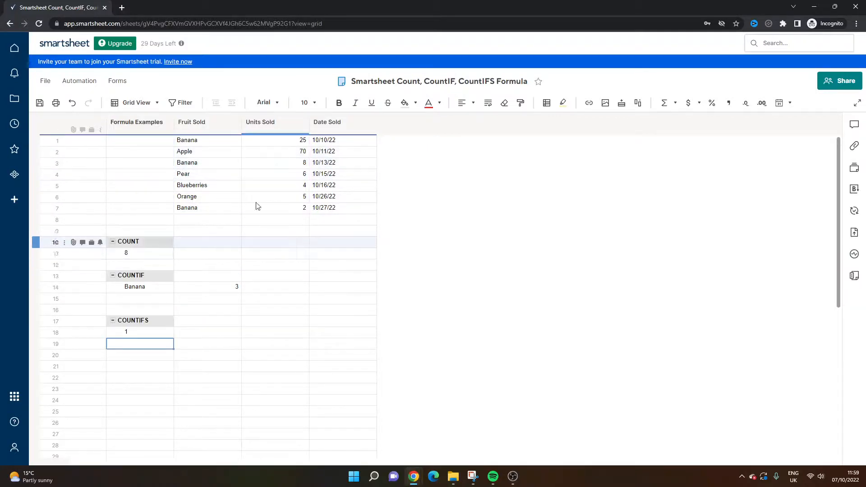
type("30")
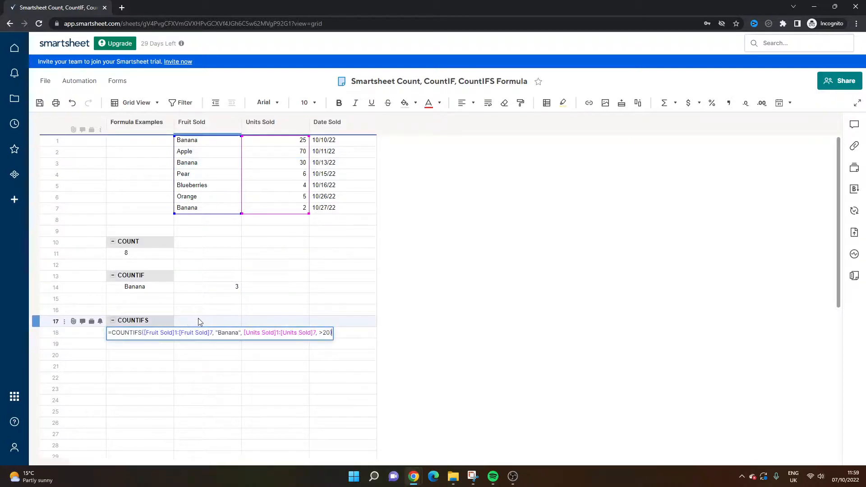
mouse_move(236, 320)
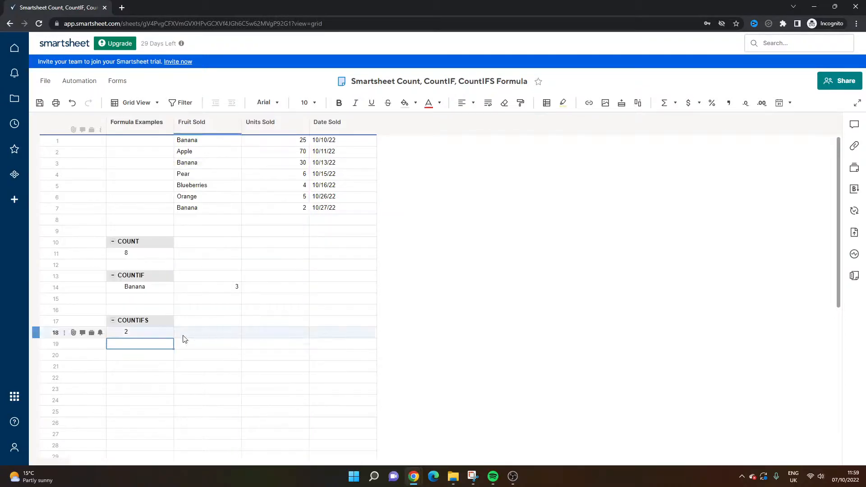
type("=COUNTIFS([Fruit Sold]:[Fruit Sold], \"Banana\", [Units Sold]:[Units Sold], >20)")
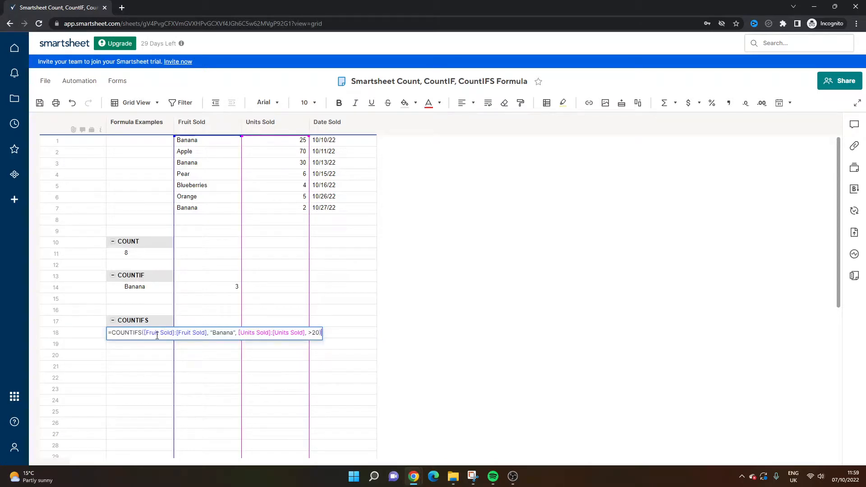